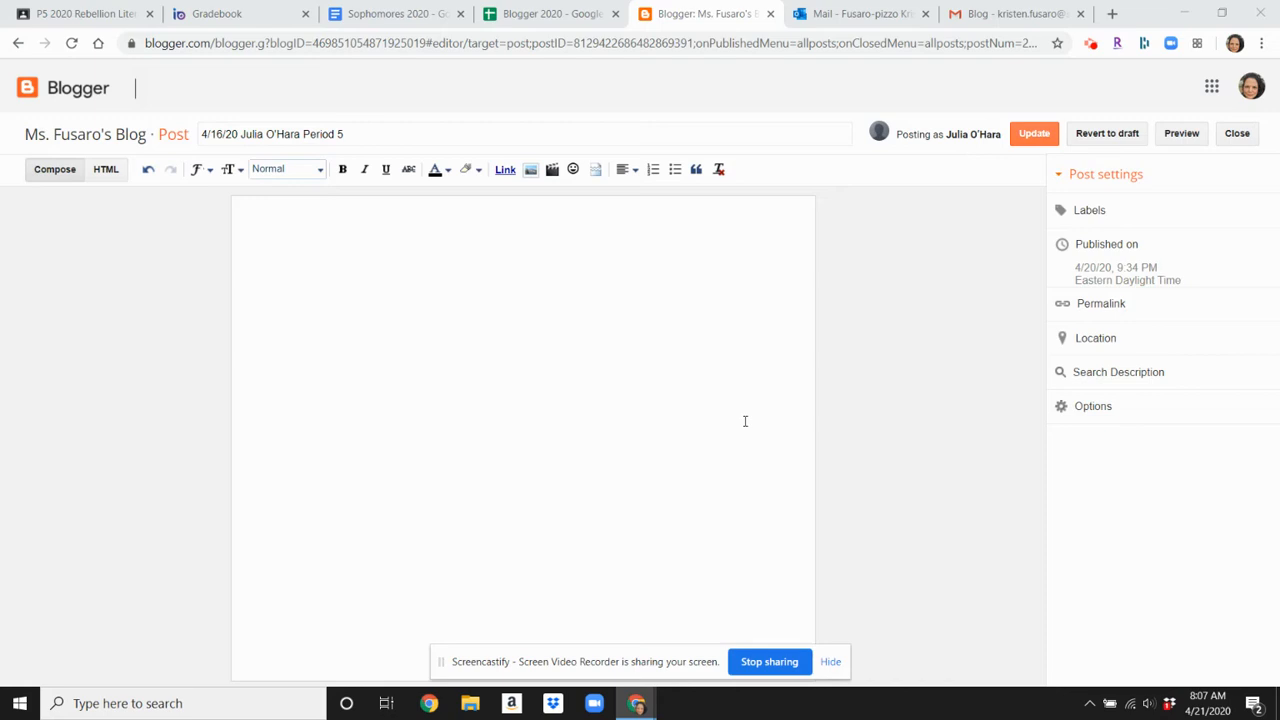
pyautogui.moveTo(596, 317)
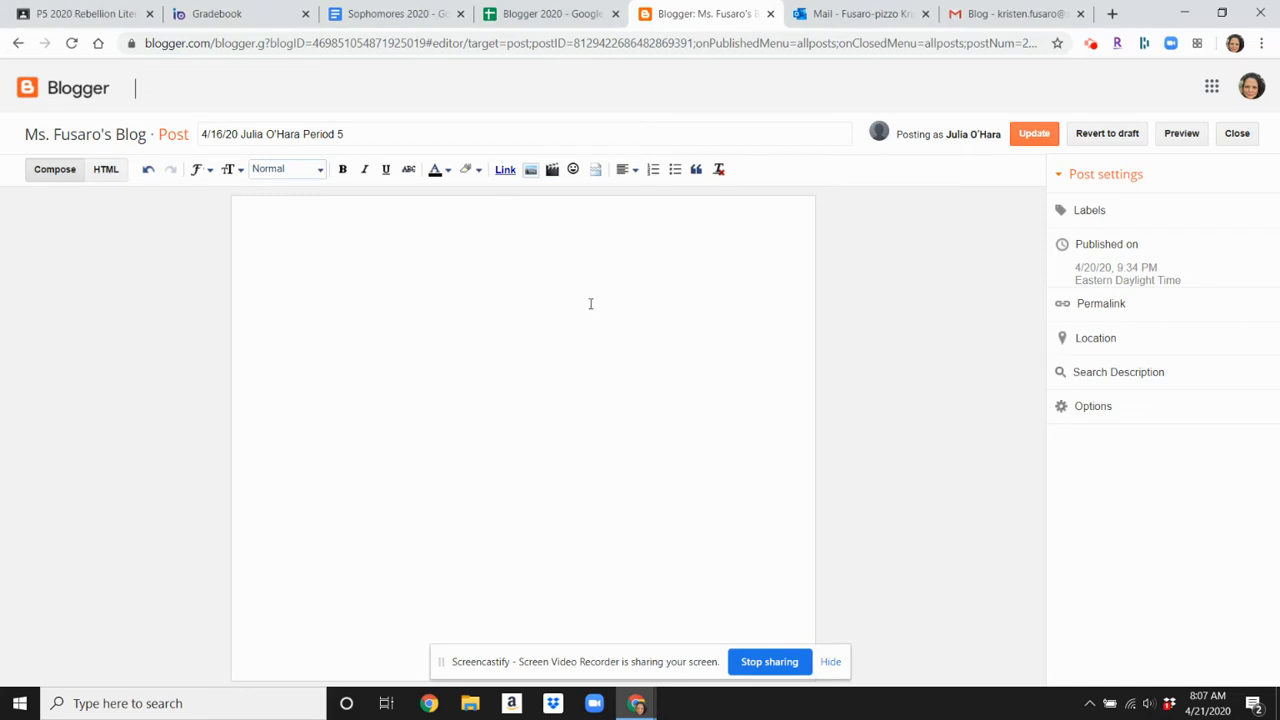
# Paste the student's blog text into the empty post body.
pyautogui.click(245, 210)
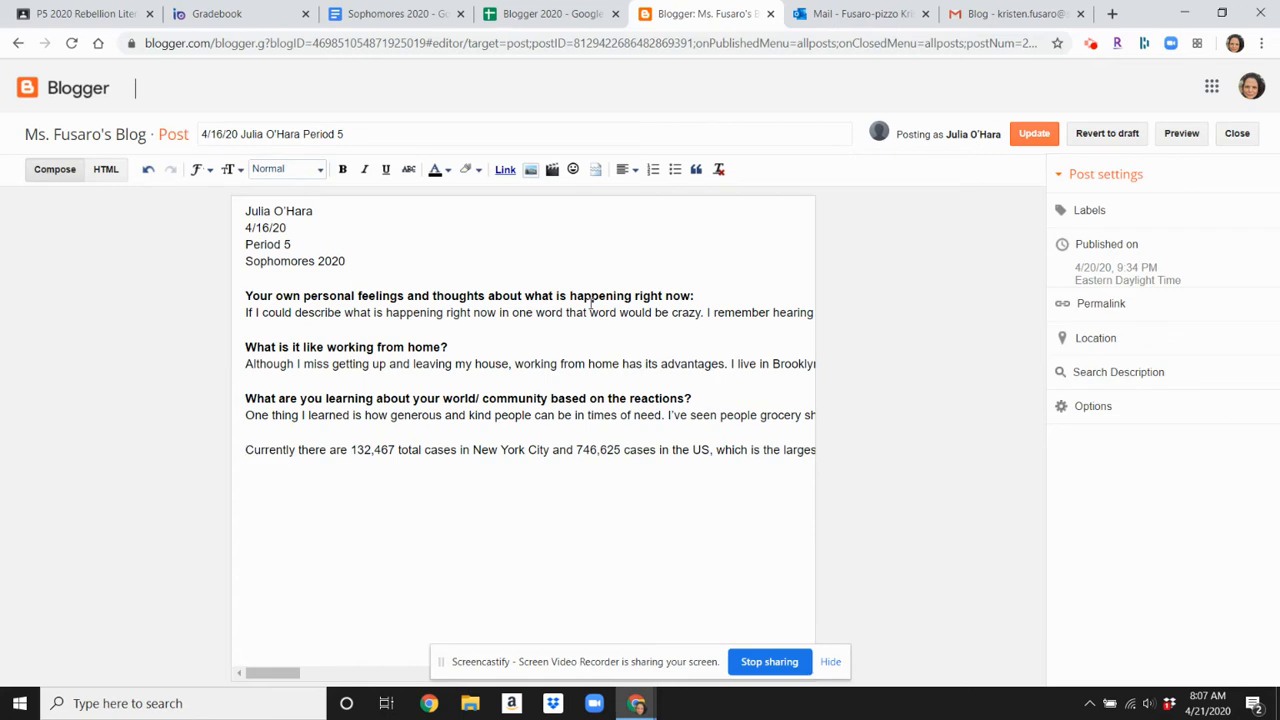
pyautogui.click(245, 449)
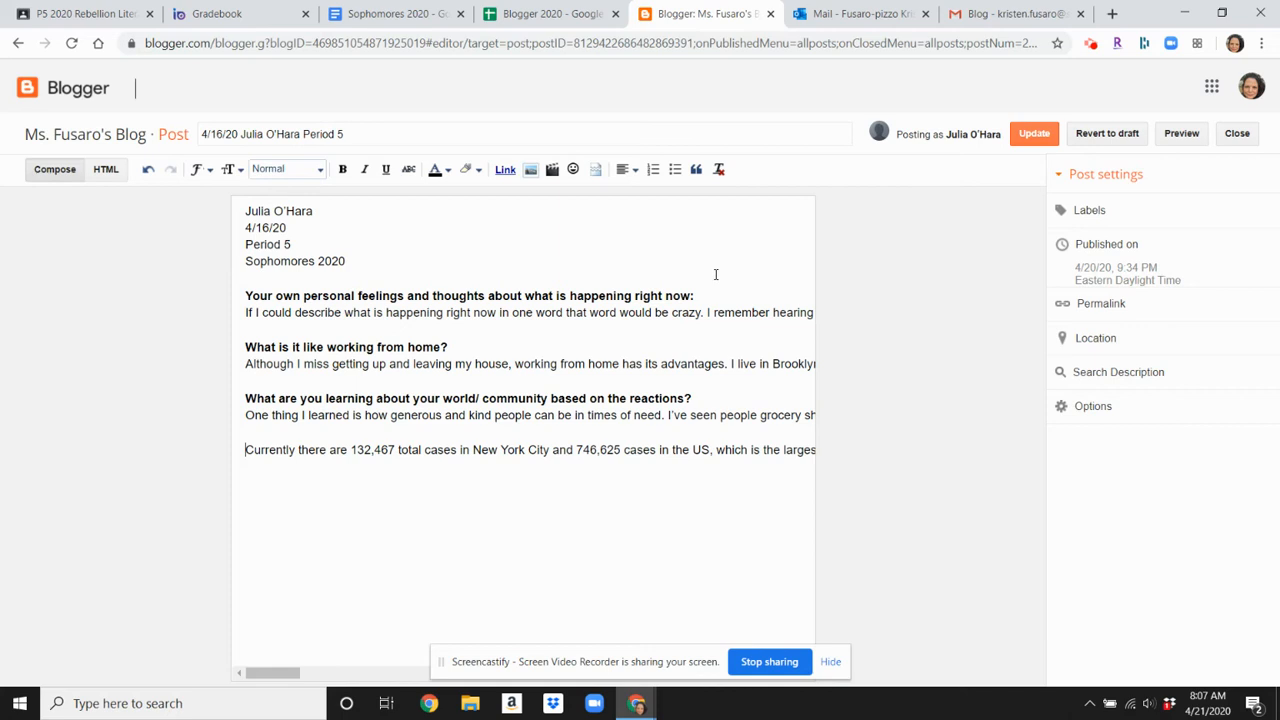
pyautogui.moveTo(404, 278)
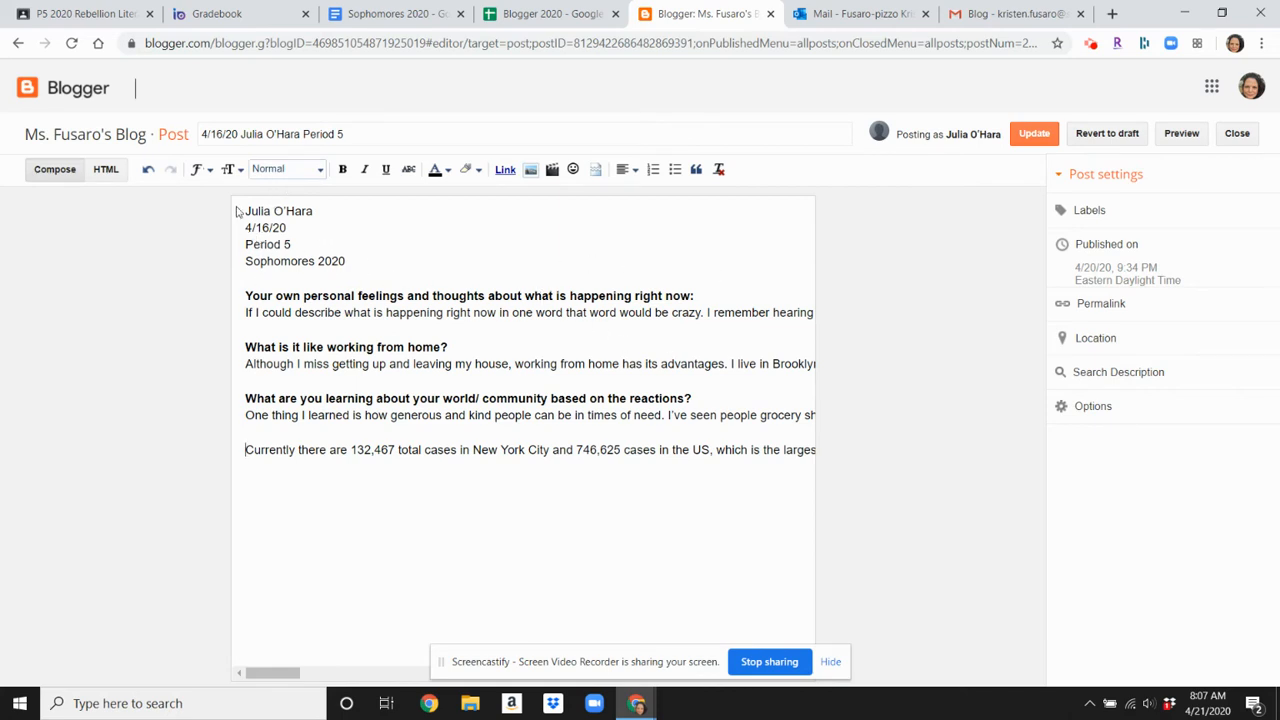
pyautogui.moveTo(750, 342)
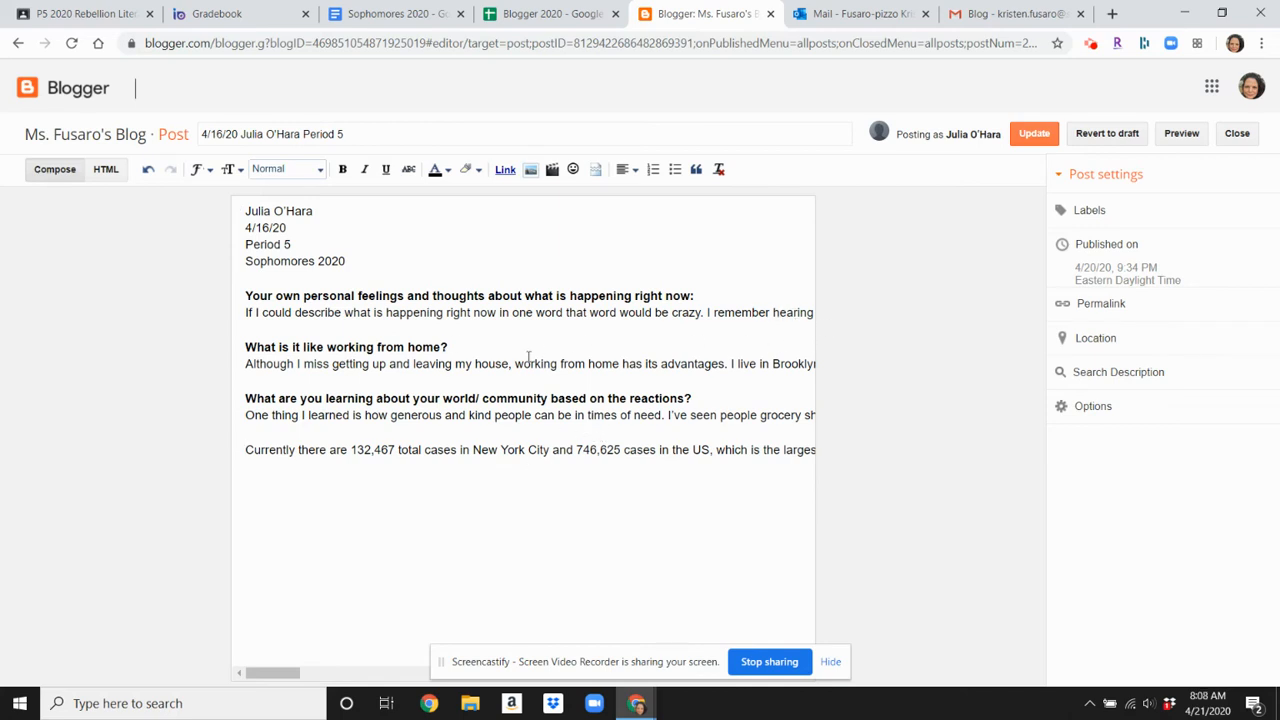
pyautogui.moveTo(411, 328)
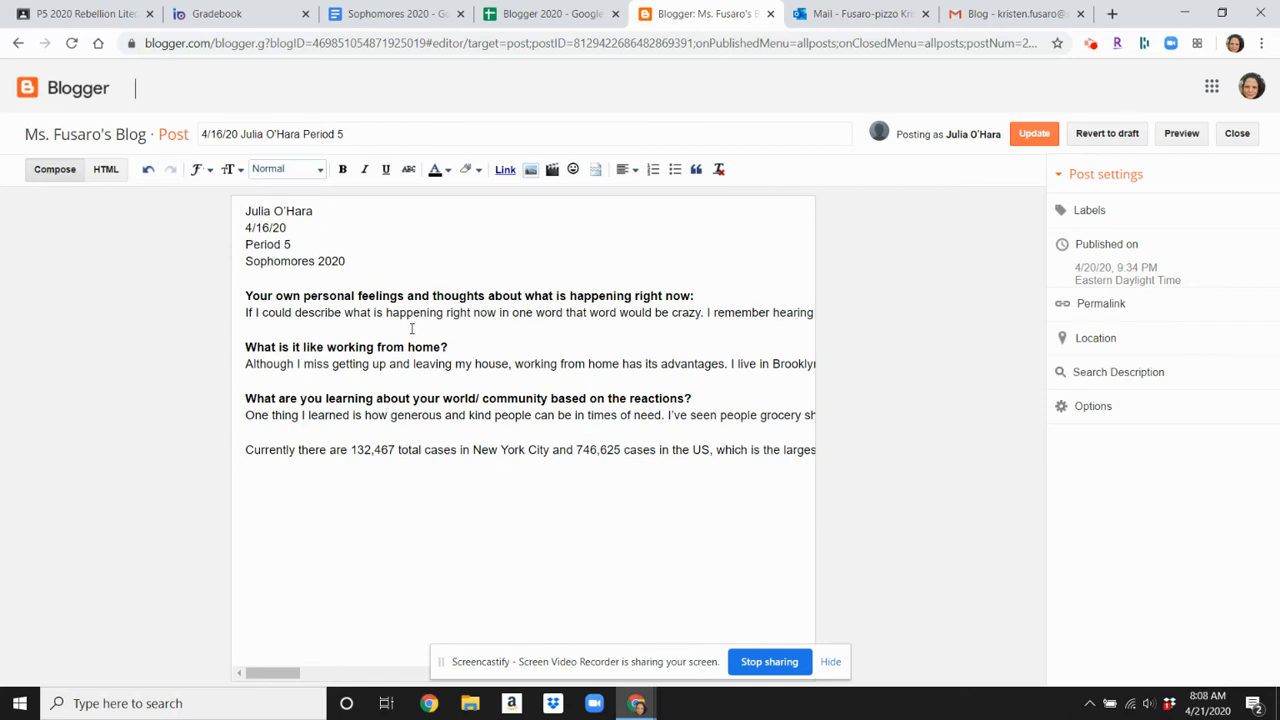
pyautogui.moveTo(589, 496)
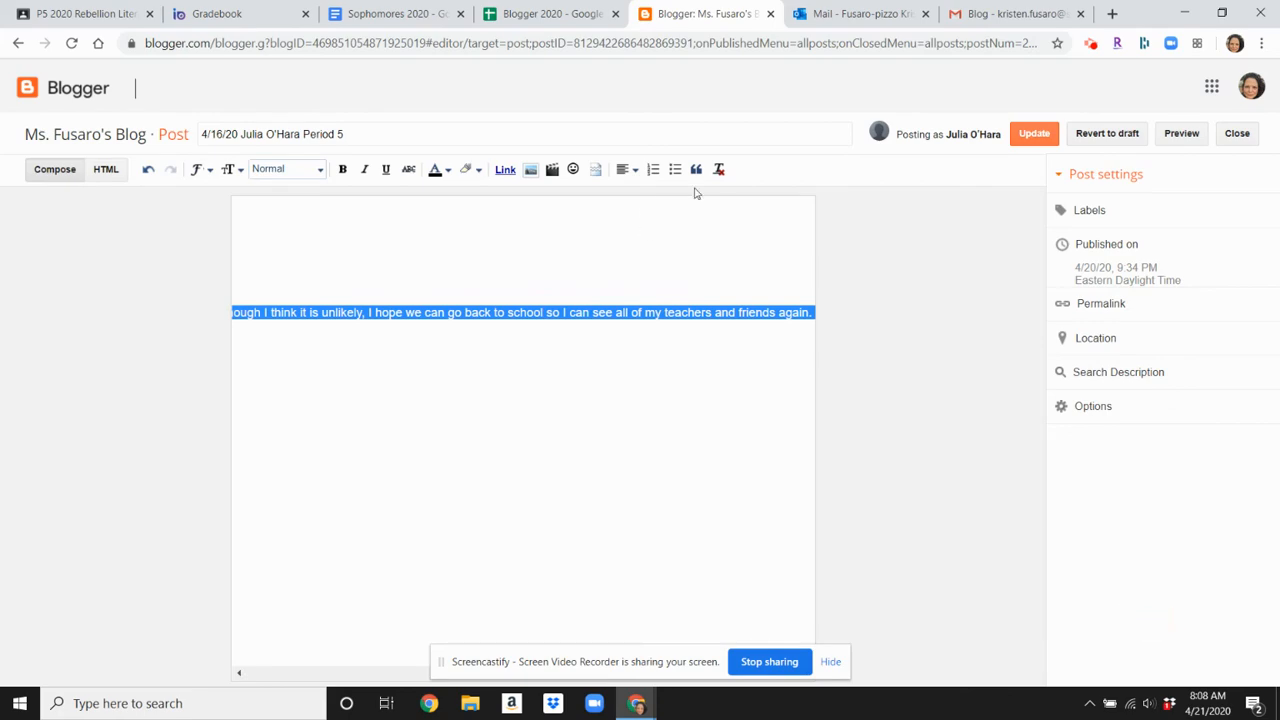
pyautogui.moveTo(719, 169)
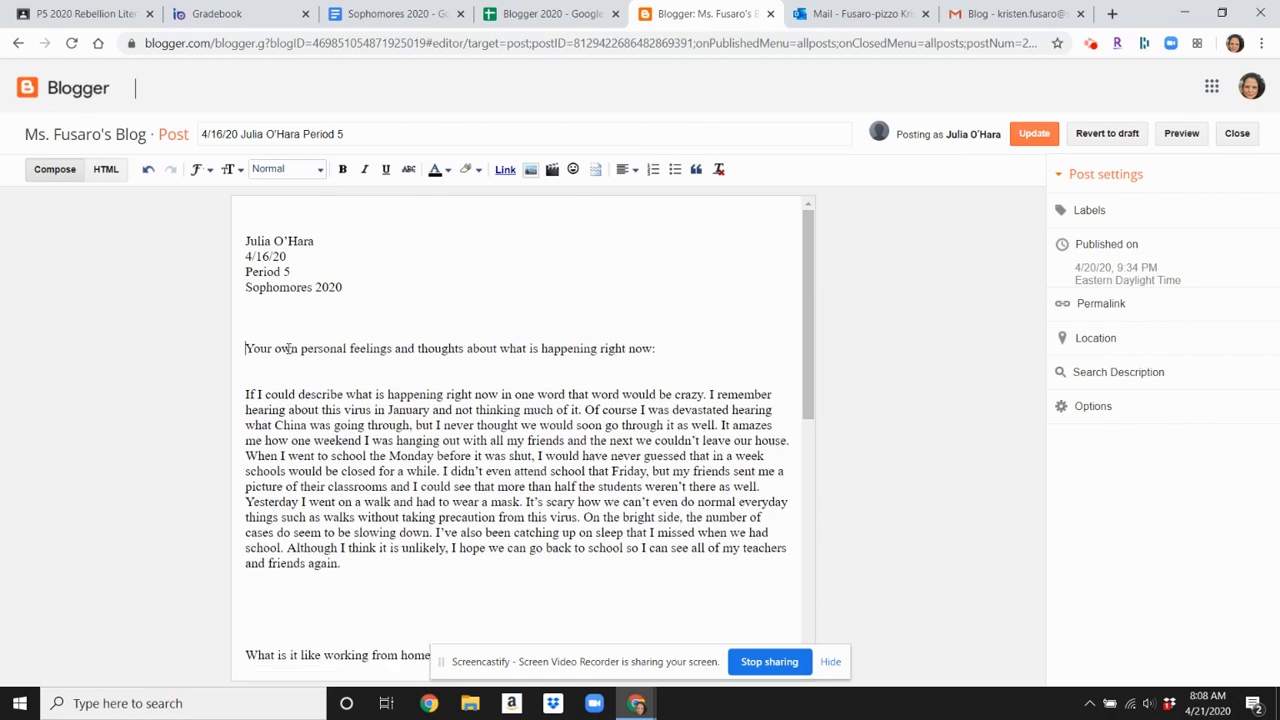
# Scroll through the working-from-home and community-reaction answers to confirm plain serif paragraphs.
pyautogui.scroll(-3)
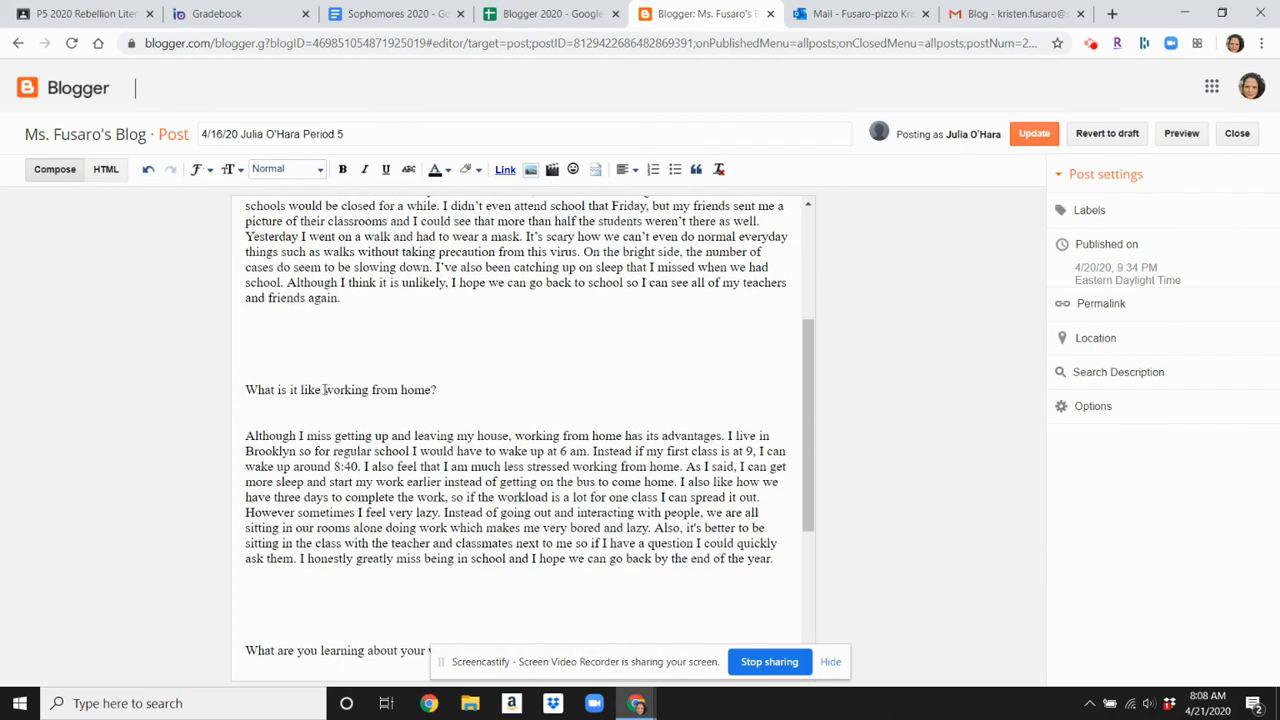
pyautogui.scroll(-3)
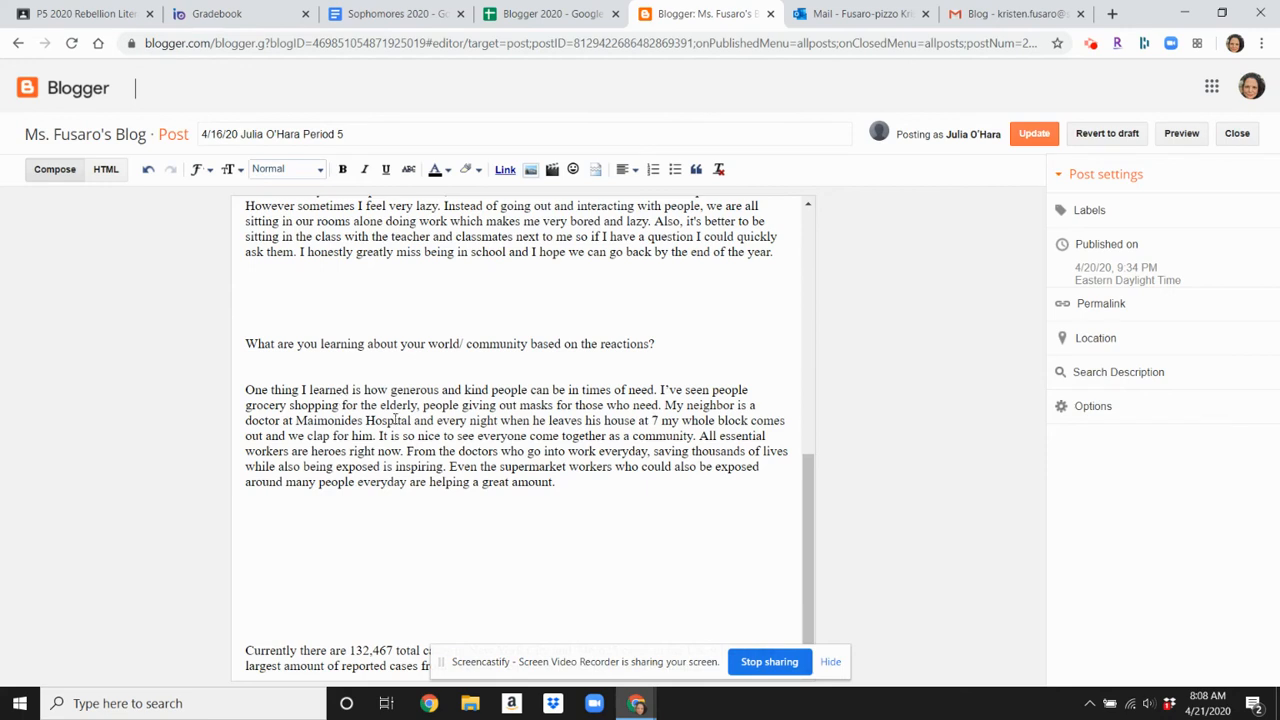